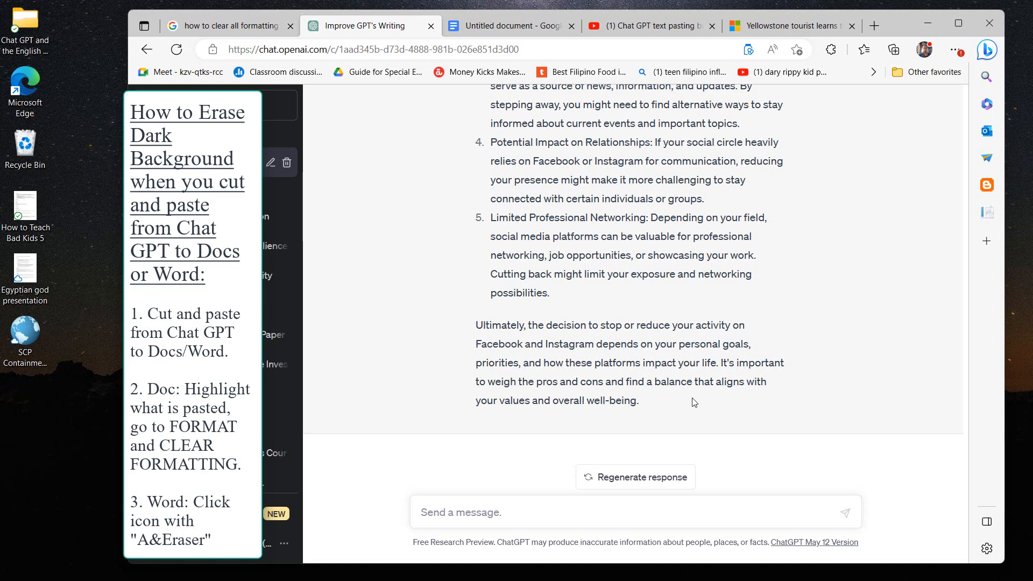
Select the final "Ultimately," paragraph of the ChatGPT response for copying.
{"action": "left_click_drag", "start_coordinate": [477, 324], "coordinate": [638, 400]}
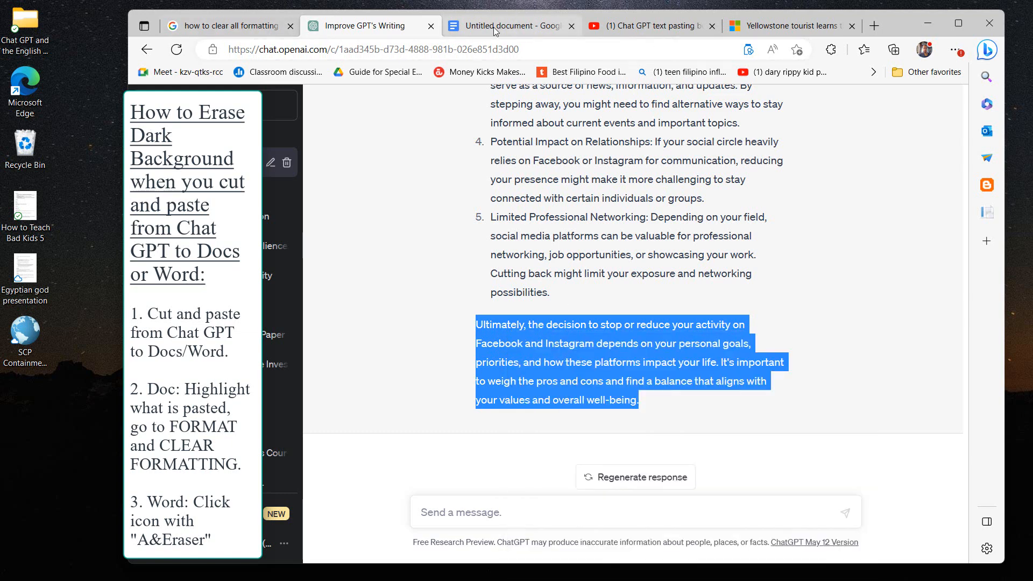
Paste the "Ultimately," paragraph into the blank Google Doc and clear its formatting to plain Arial 11.
{"action": "left_click", "coordinate": [507, 25]}
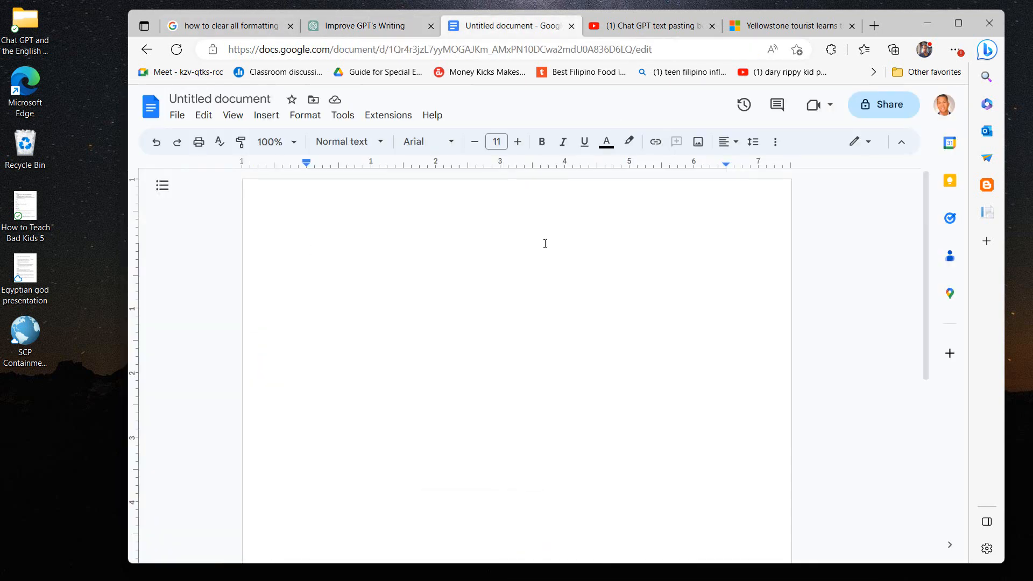
{"action": "type", "text": "Ultimately, the decision to stop or reduce your activity on Facebook and Instagram depends on your personal goals, priorities, and how these platforms impact your life. It's important to weigh the pros and cons and find a balance that aligns with your values and overall well-being."}
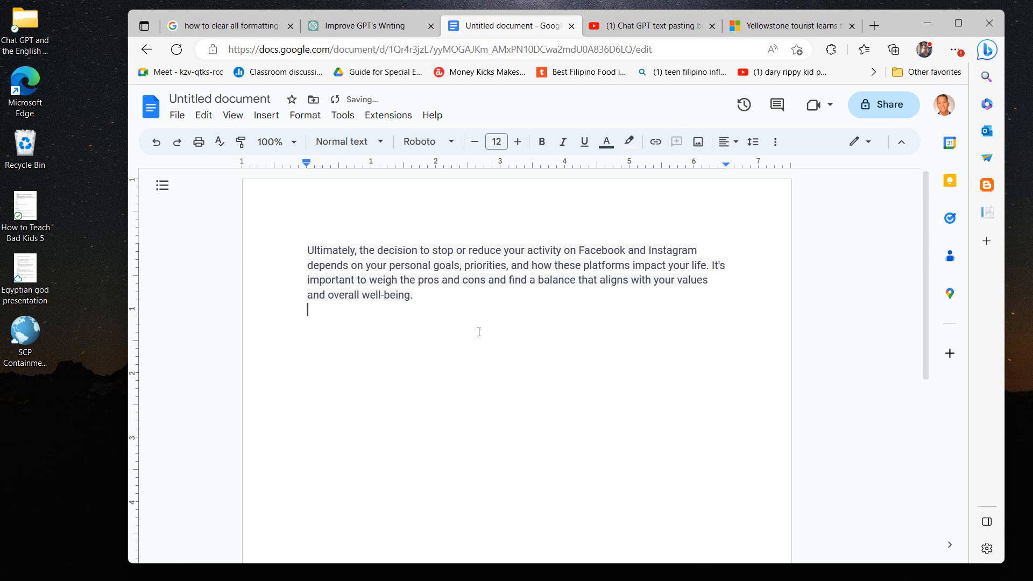
{"action": "left_click", "coordinate": [412, 295]}
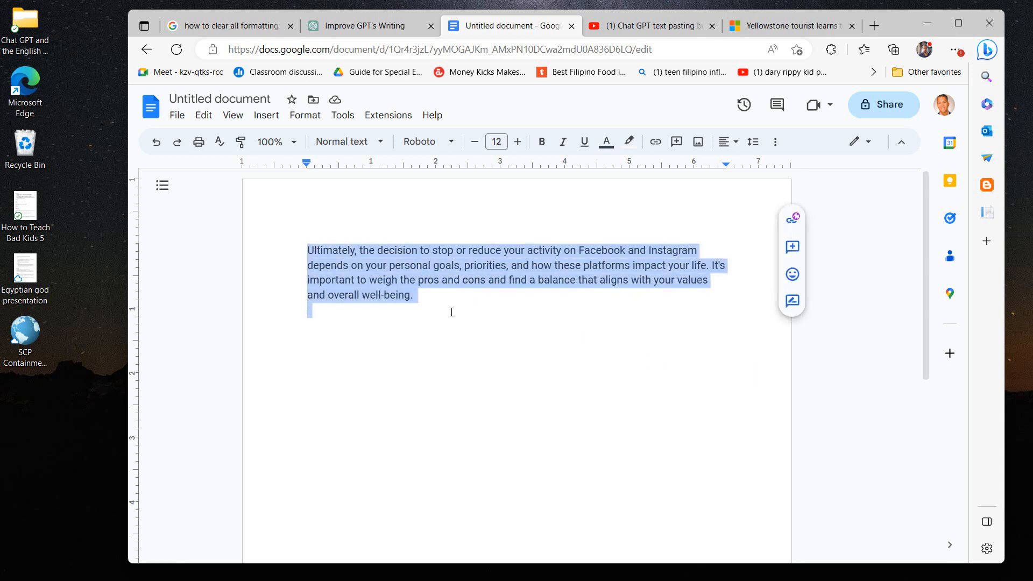
{"action": "left_click", "coordinate": [482, 312]}
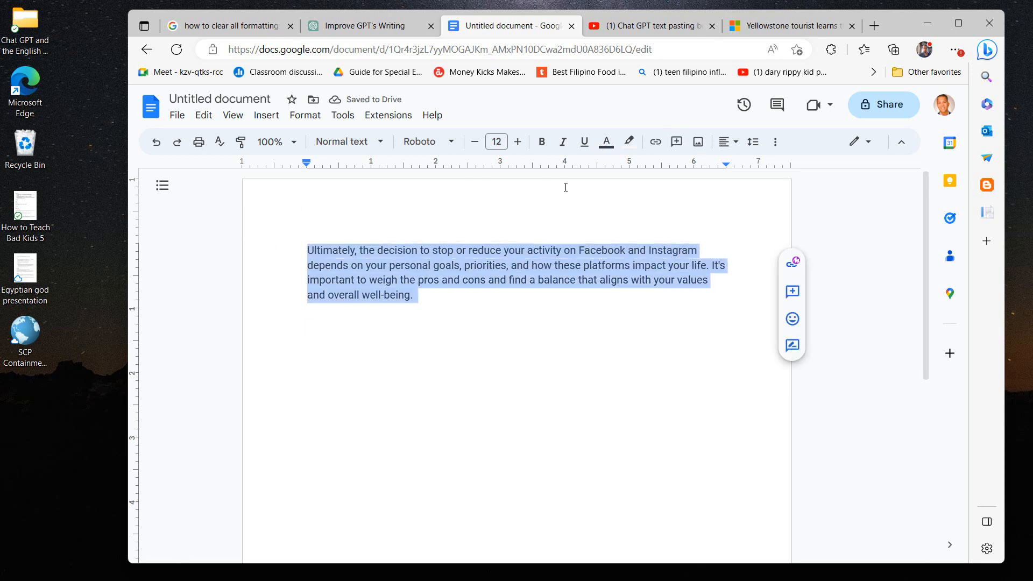
{"action": "left_click", "coordinate": [305, 115]}
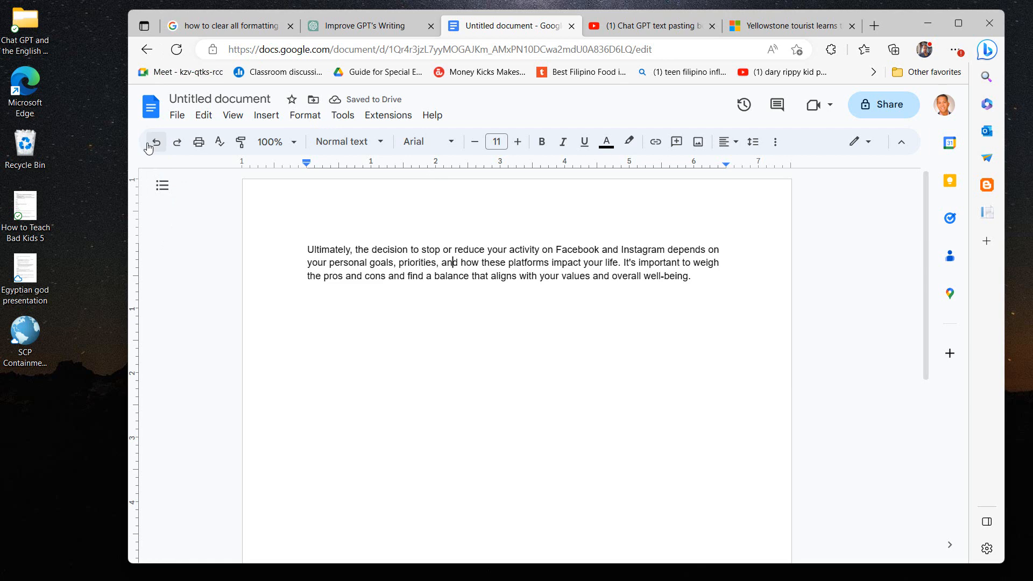
Copy the Limited Professional Networking point from ChatGPT for pasting into the Doc.
{"action": "left_click", "coordinate": [366, 26]}
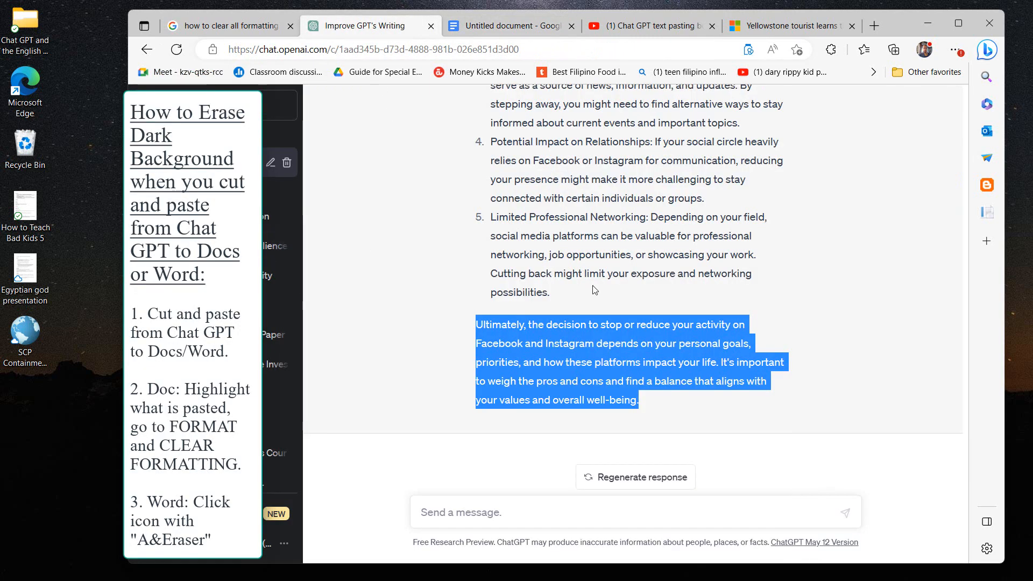
{"action": "right_click", "coordinate": [593, 254]}
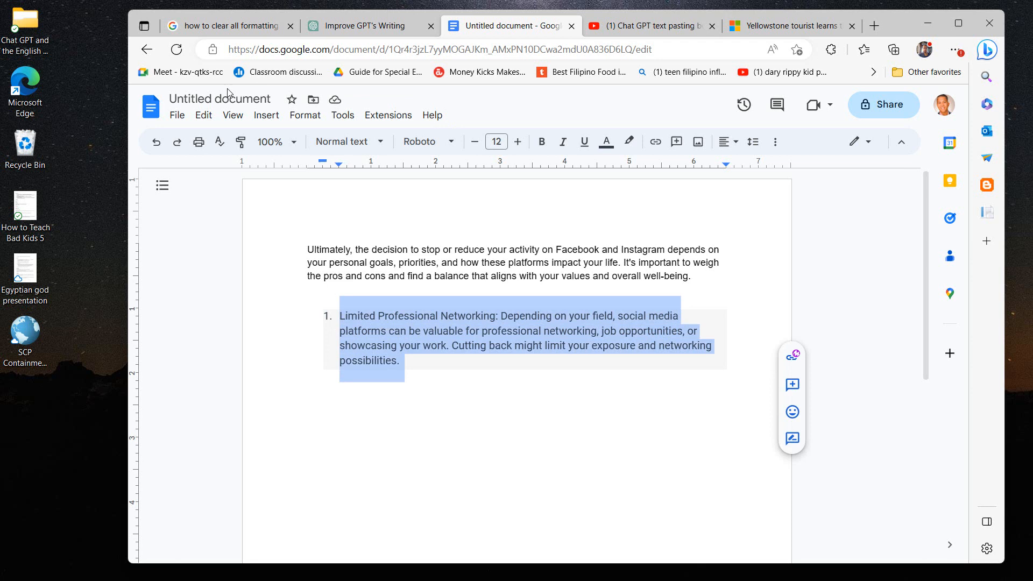
Clear the pasted formatting from the Limited Professional Networking numbered item in Google Docs.
{"action": "left_click", "coordinate": [305, 115]}
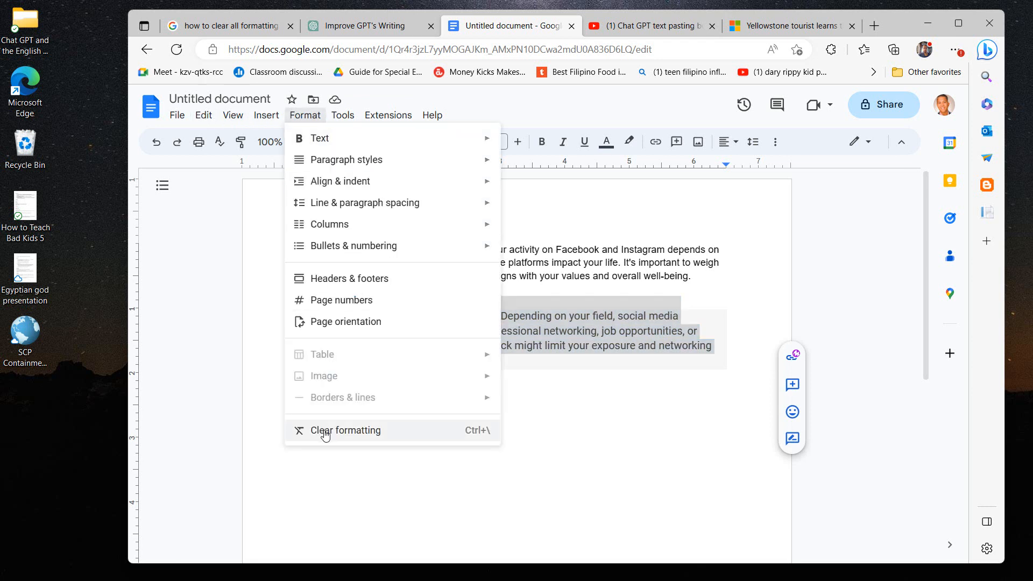
{"action": "left_click", "coordinate": [345, 430]}
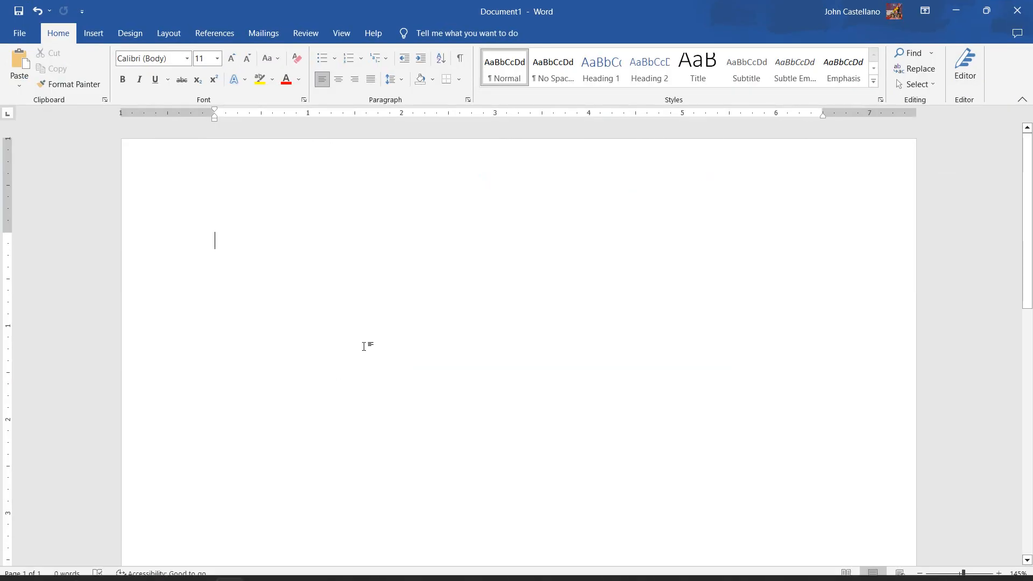
Paste the Limited Professional Networking point into Word as plain Calibri 11 text and select it.
{"action": "key", "text": "ctrl+v"}
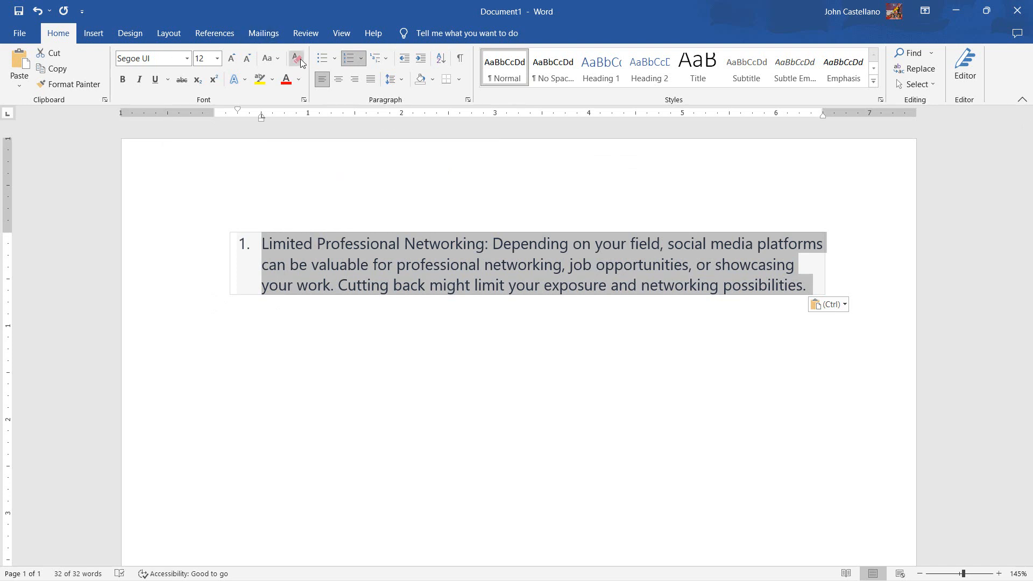
{"action": "mouse_move", "coordinate": [296, 59]}
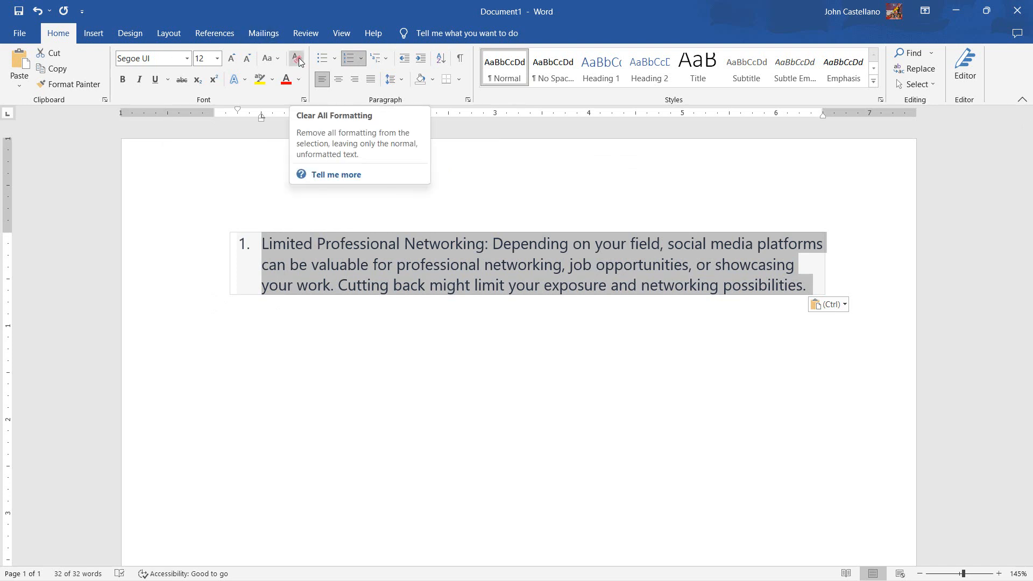
{"action": "left_click", "coordinate": [295, 59]}
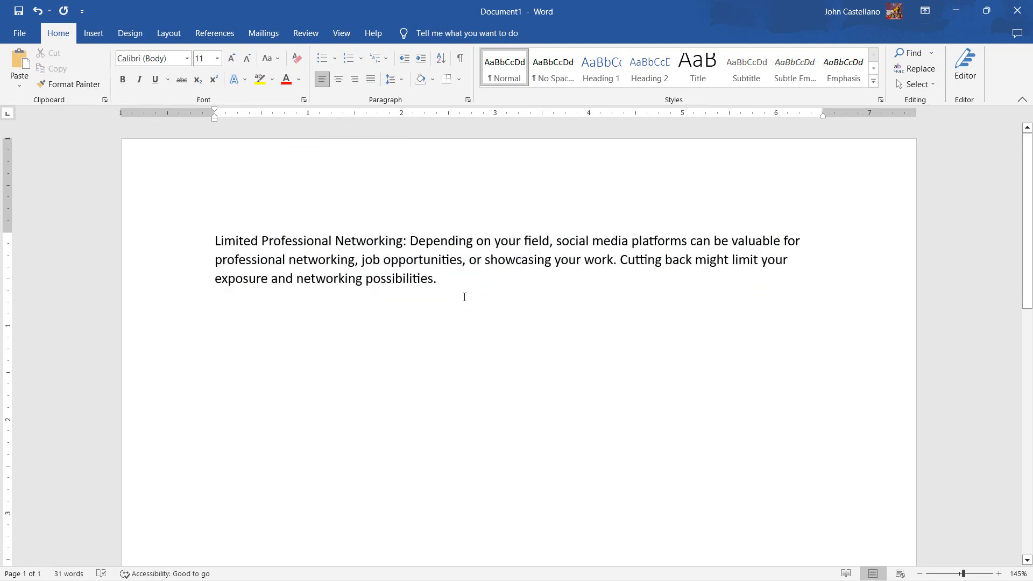
{"action": "left_click_drag", "start_coordinate": [214, 240], "coordinate": [436, 277]}
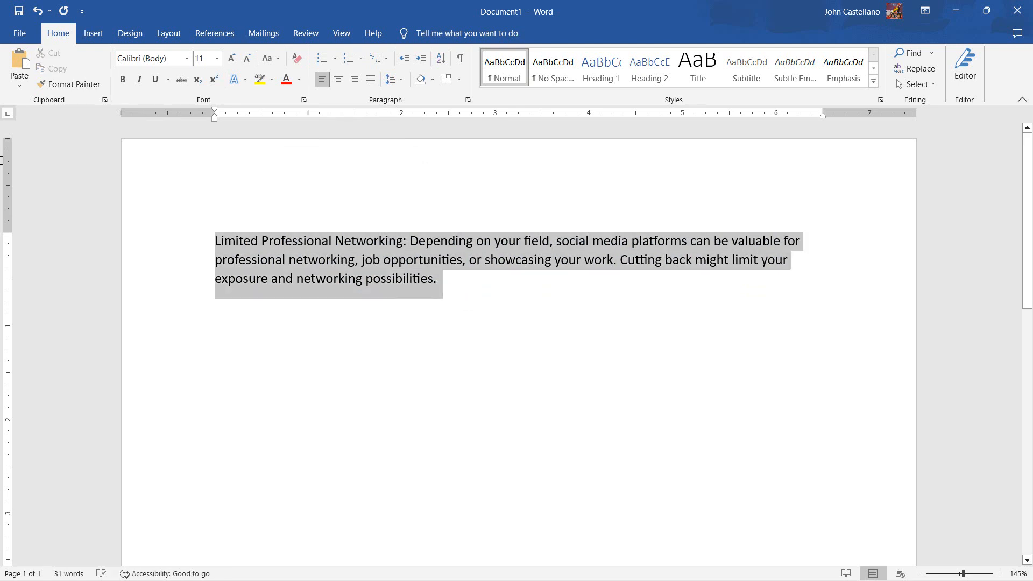
Make the selected paragraph 12 pt Times New Roman.
{"action": "left_click", "coordinate": [217, 58]}
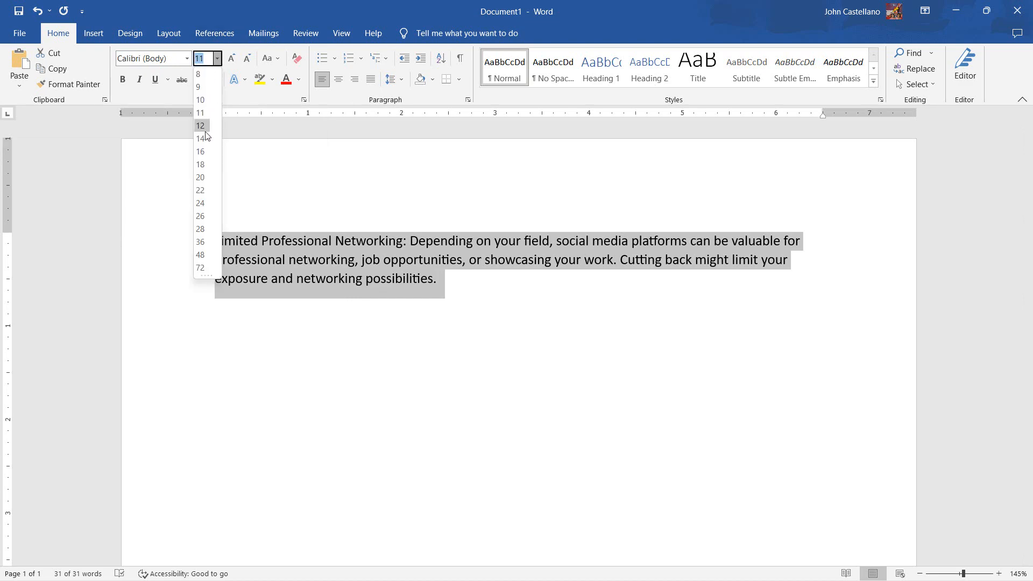
{"action": "left_click", "coordinate": [150, 58]}
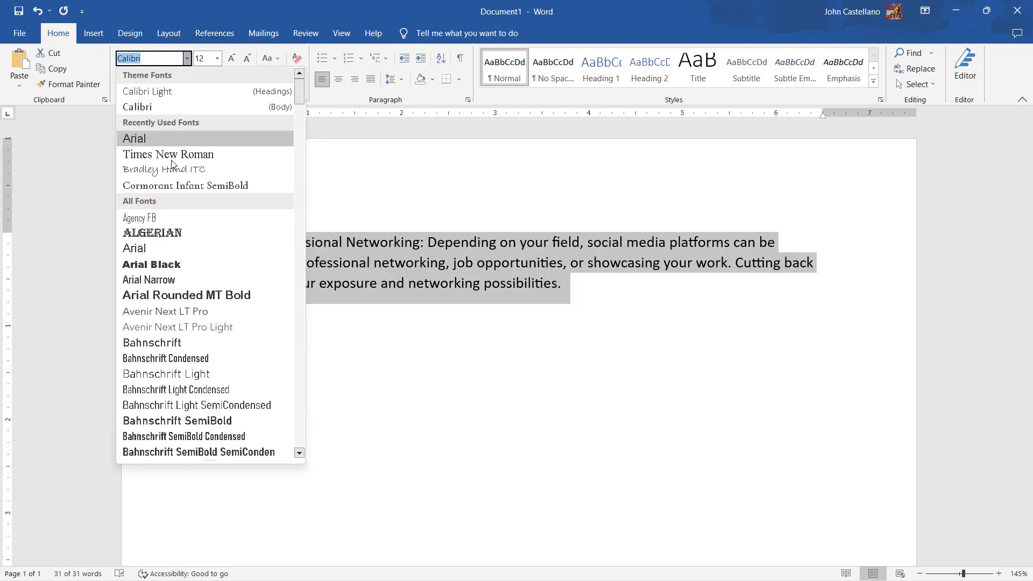
{"action": "left_click", "coordinate": [168, 154]}
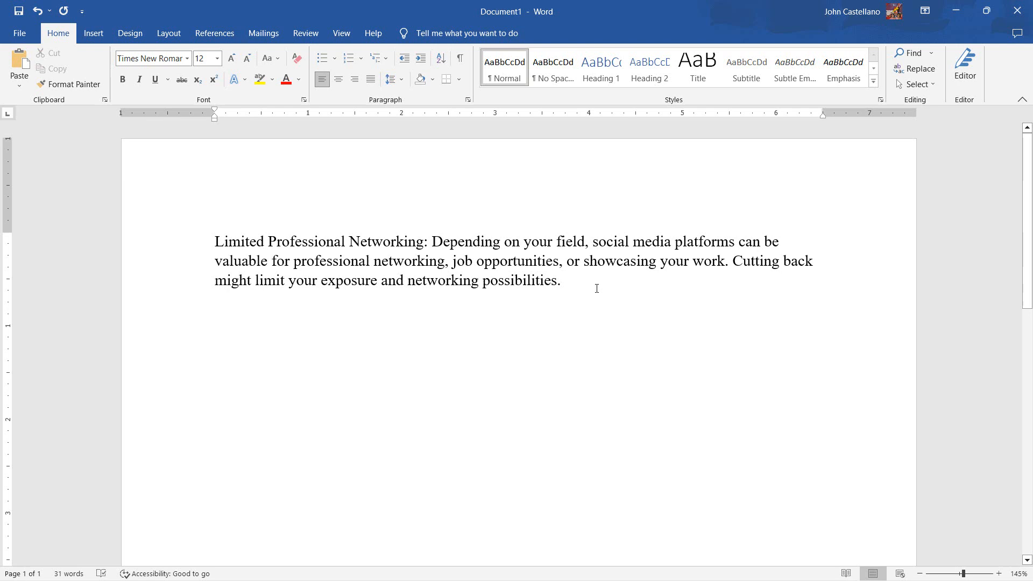